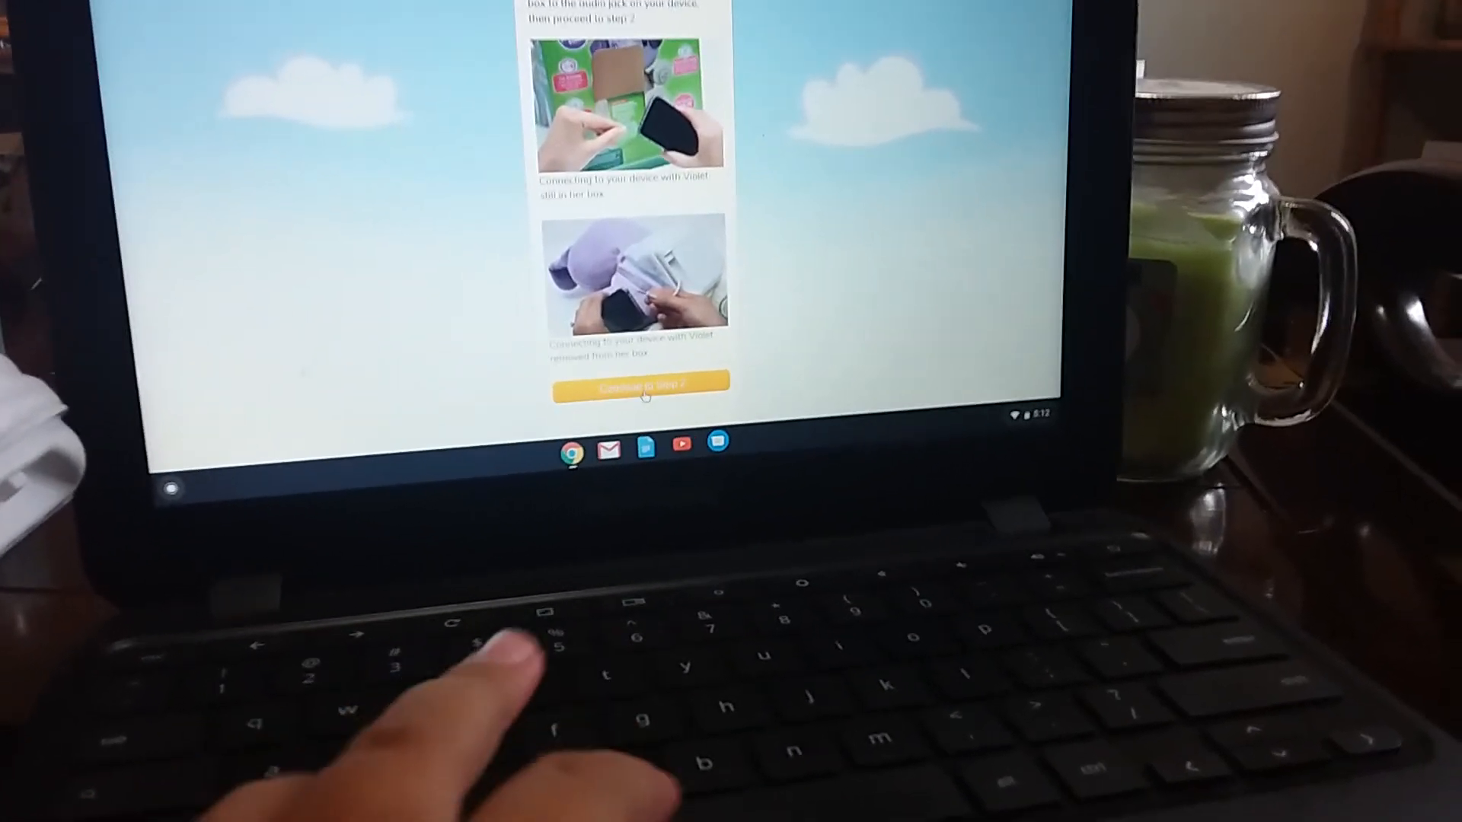
Step: Advance past the audio-connection photos to step 3, powering on Violet
left_click(639, 385)
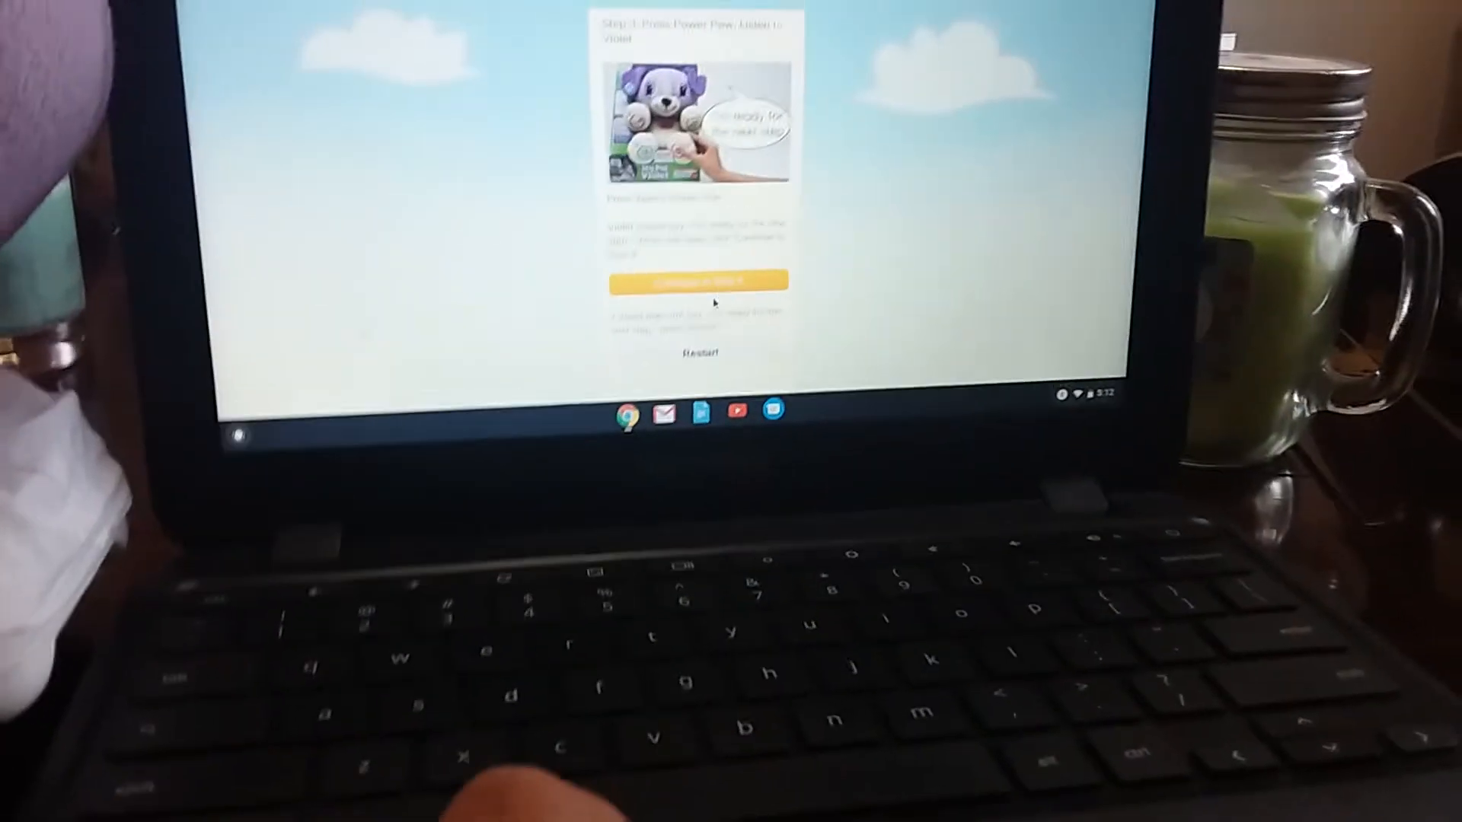
Step: Go to step 4 and start transferring Violet's customization to the toy
left_click(695, 281)
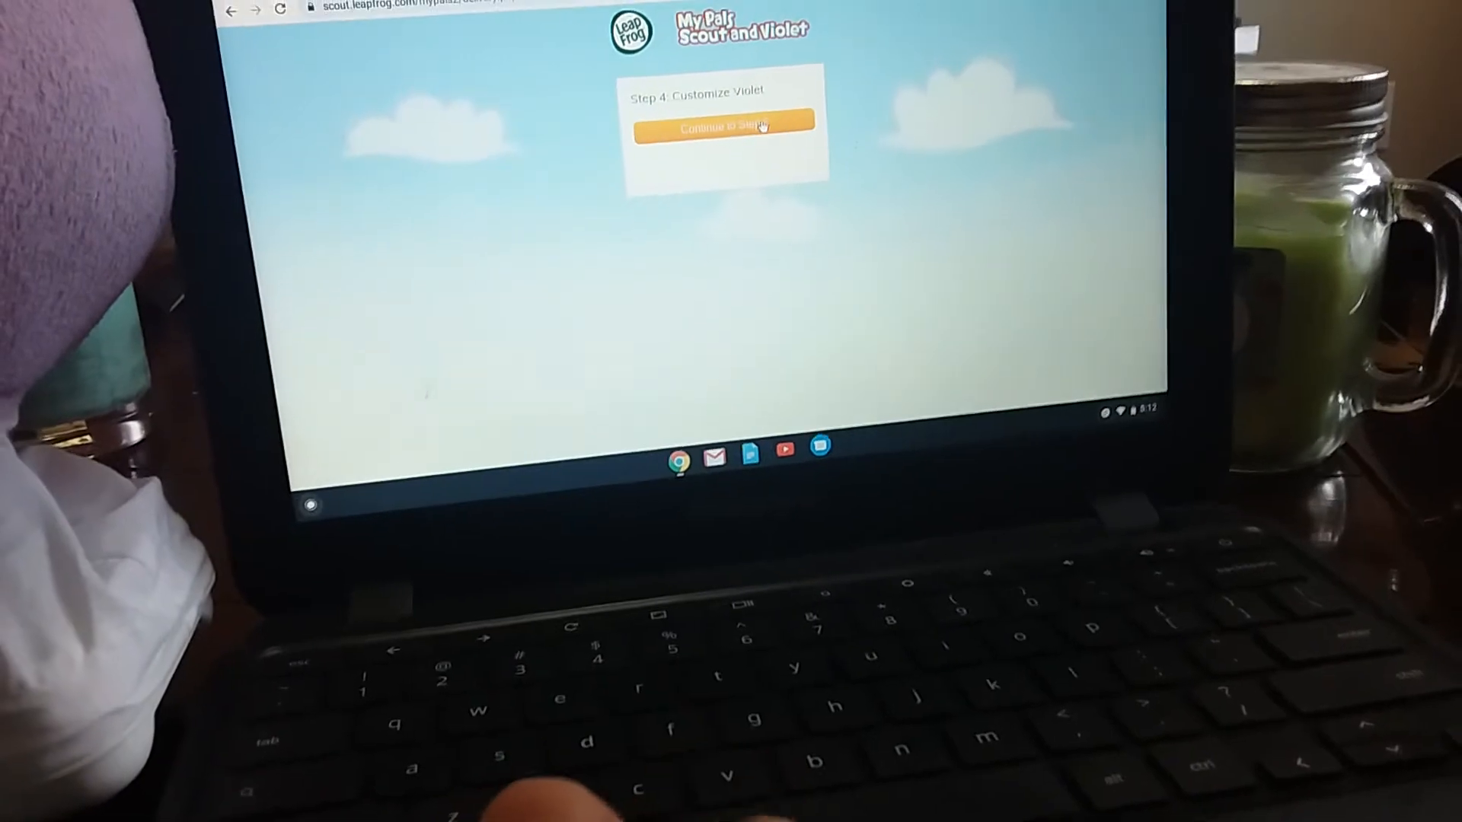
left_click(723, 126)
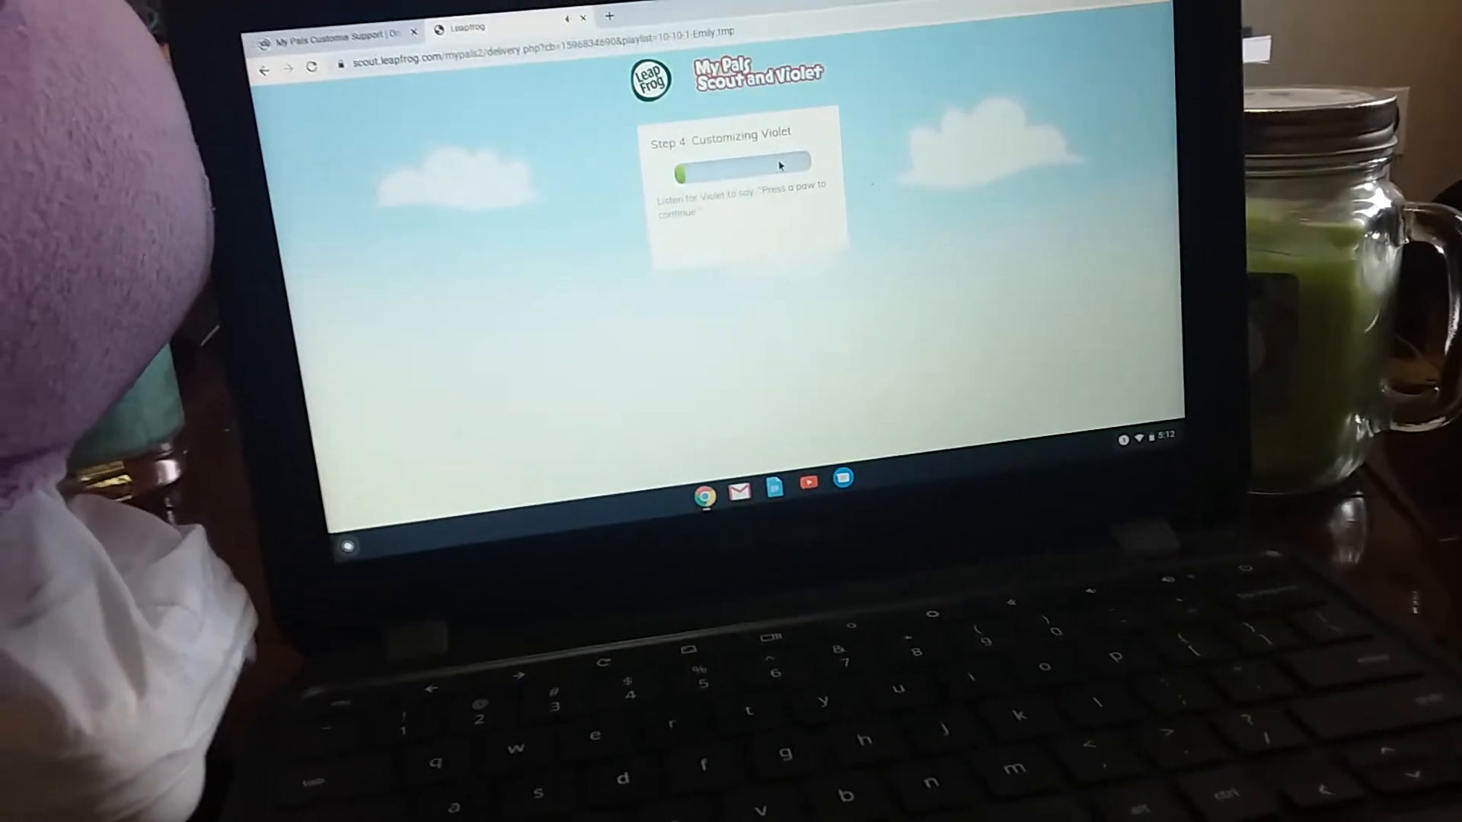